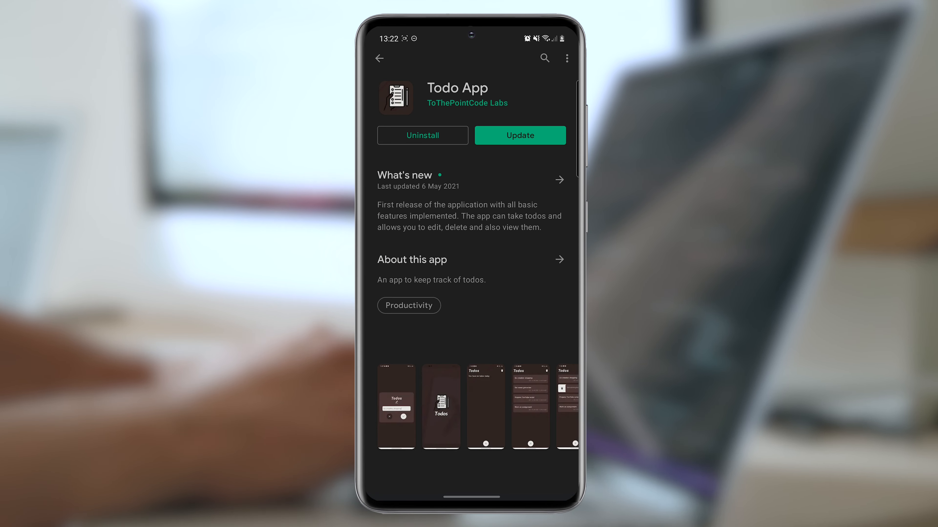
Run npm install, then expo upgrade and answer n to the SDK 43.0.0 update.
scroll(down, 3)
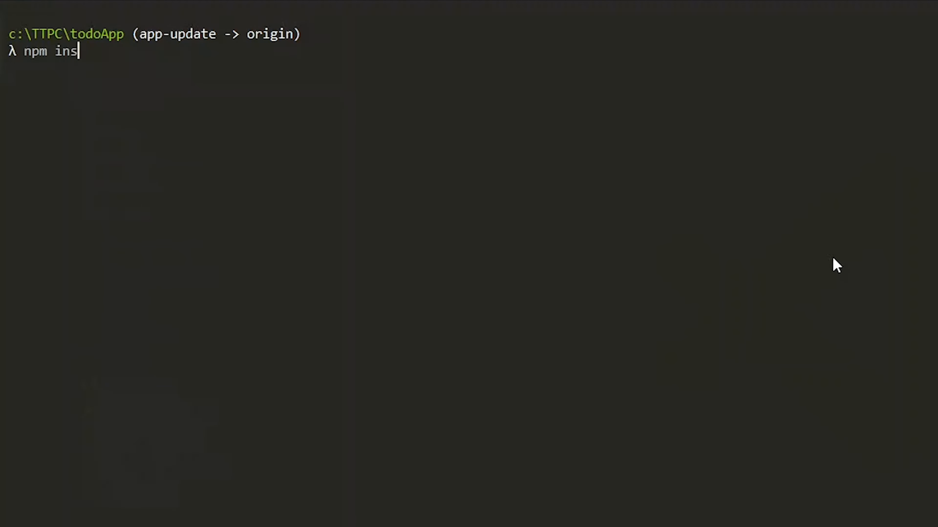
text(tall -)
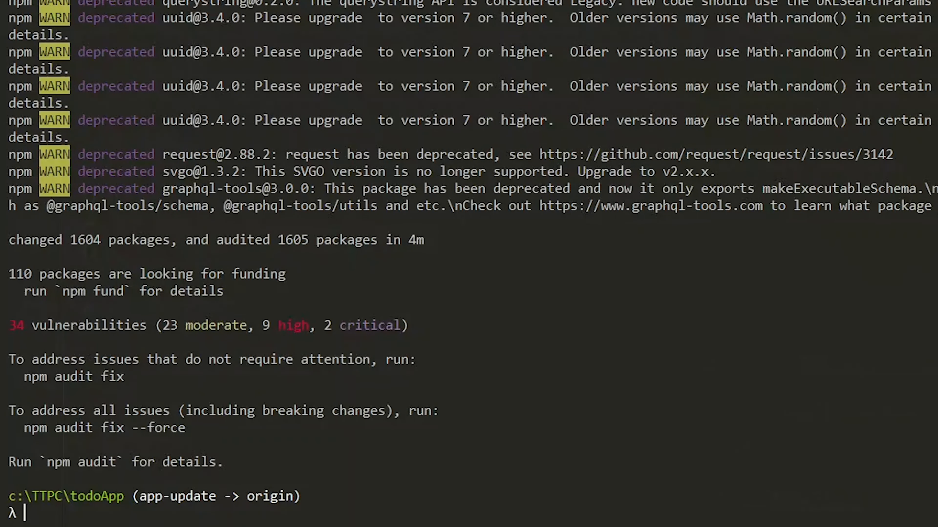
text(expo up)
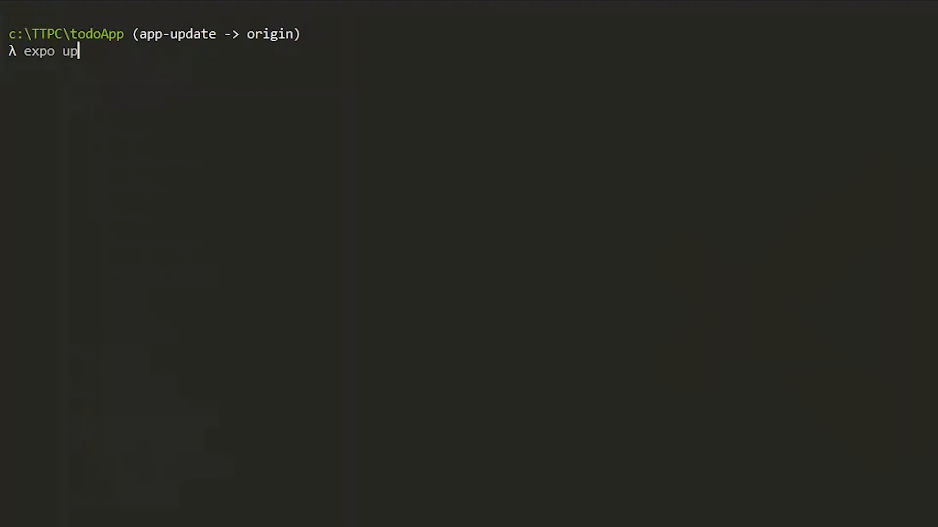
text(grade)
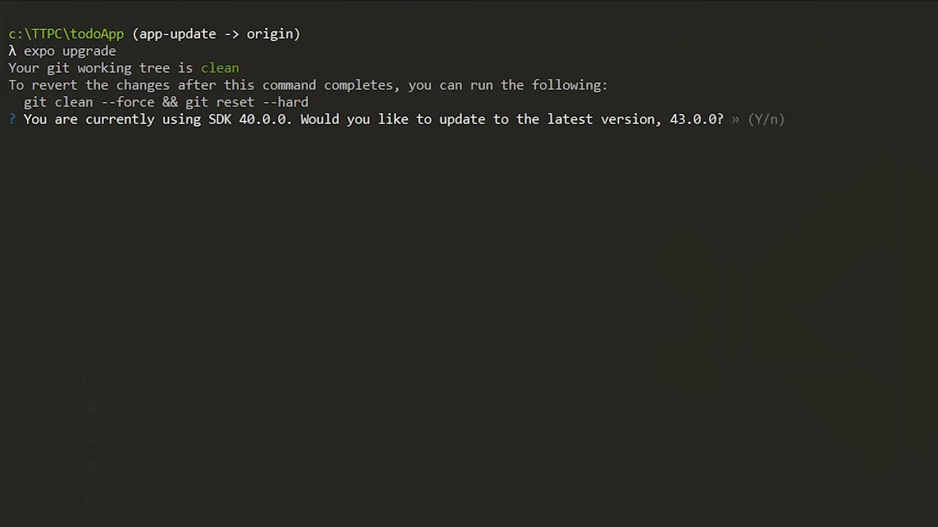
text(n)
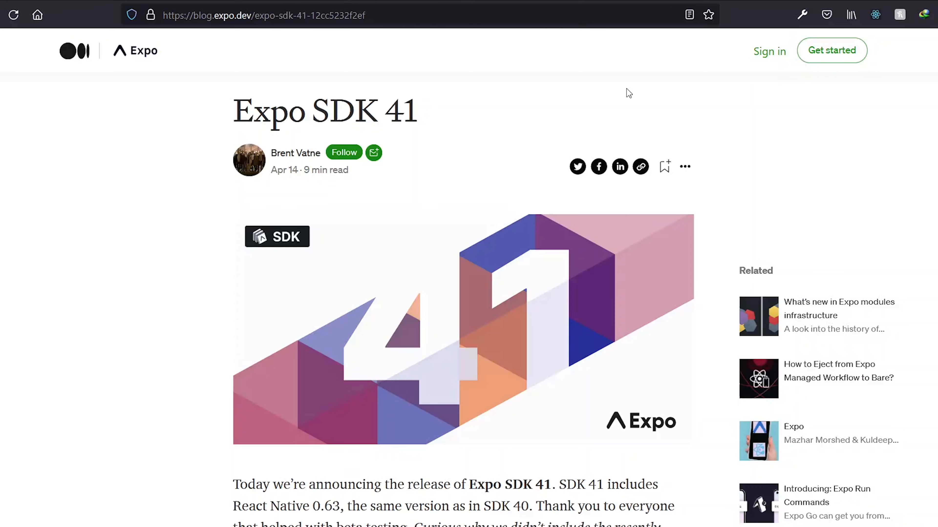
Scroll the Expo SDK 41 post down to the Deprecations, renamings, and removals section.
scroll(down, 3)
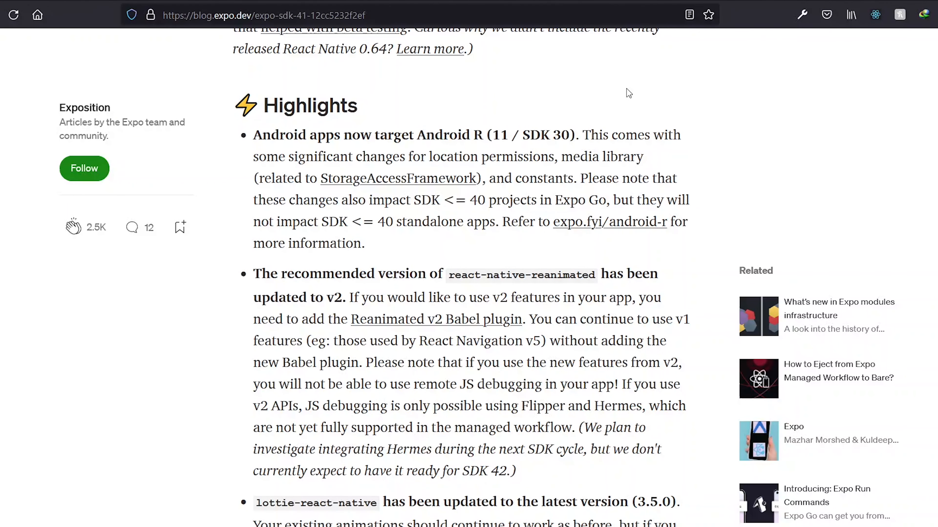
scroll(down, 3)
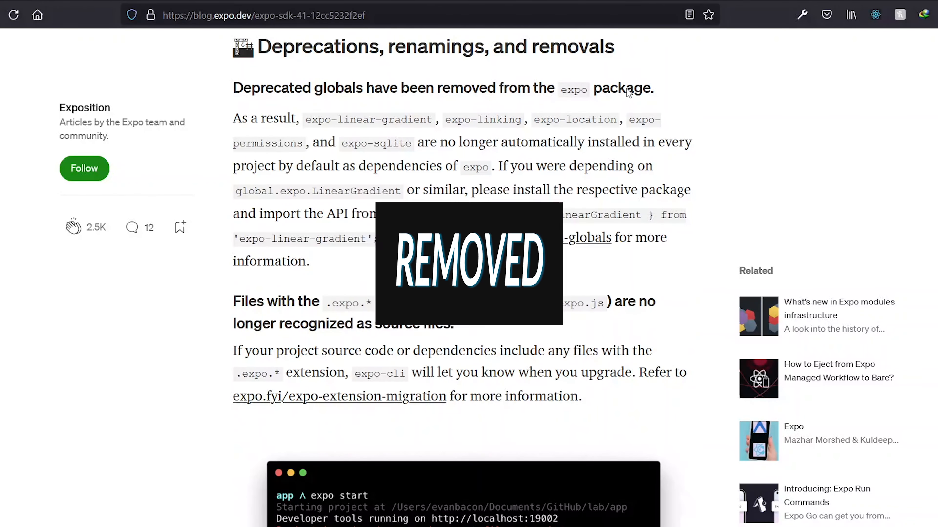
scroll(down, 3)
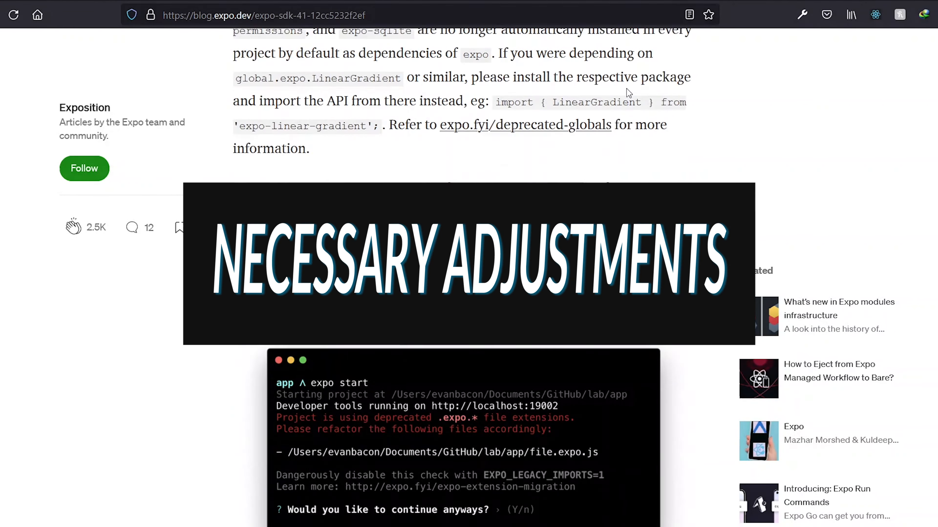
scroll(down, 3)
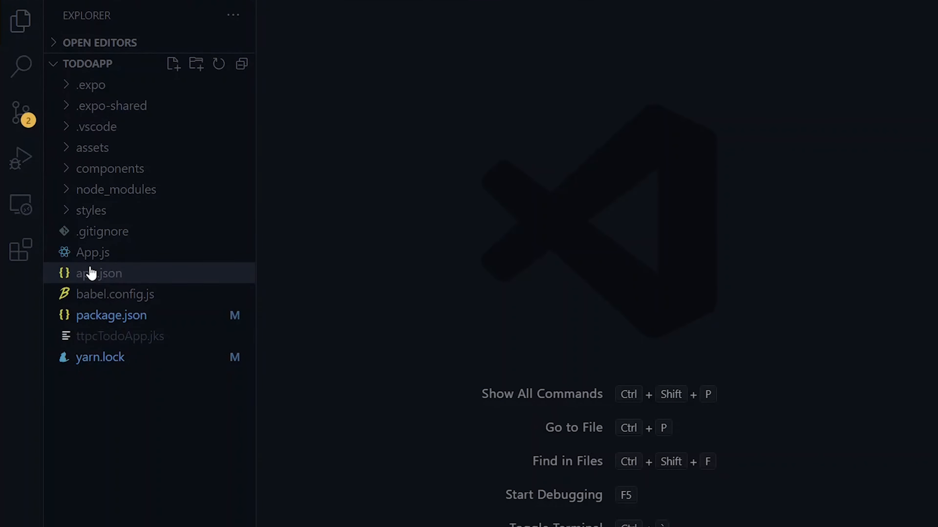
Change android.versionCode in app.json from 1 to 2.
double_click(98, 274)
text("versionCode": 1)
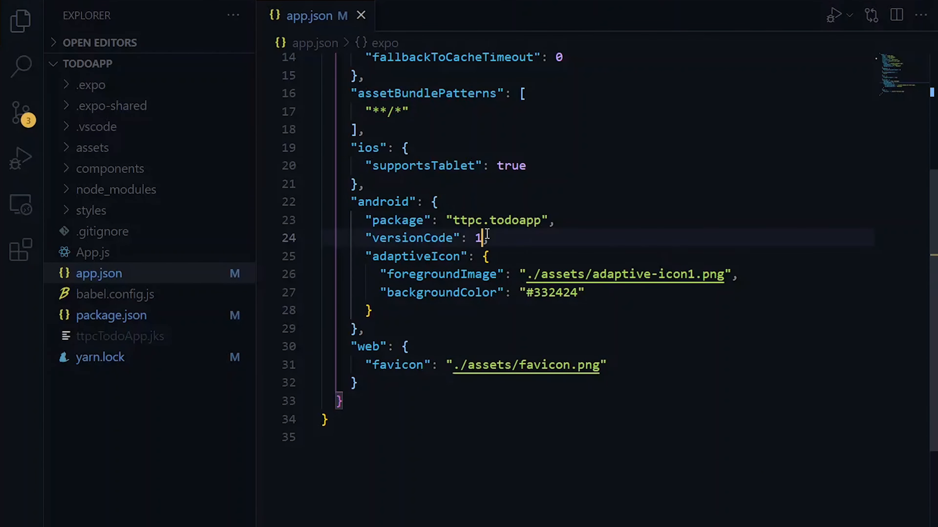
text(2,)
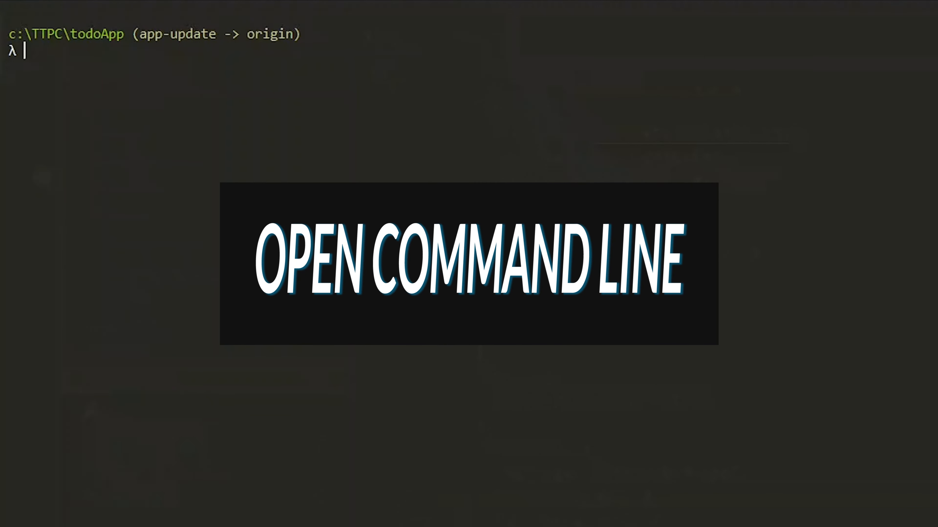
Enter the expo fetch command at the todoApp prompt.
text(expo fet)
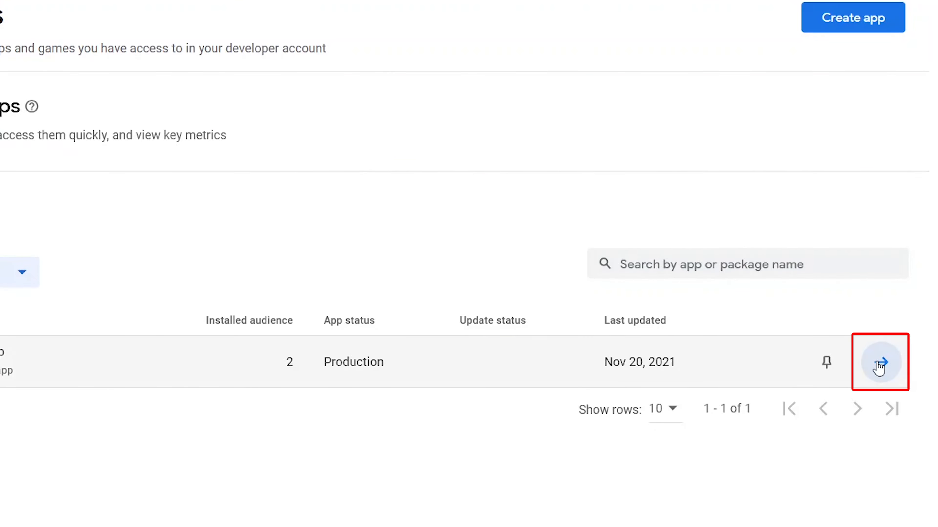
Create a new Todo App production release named Second Release.
click(880, 362)
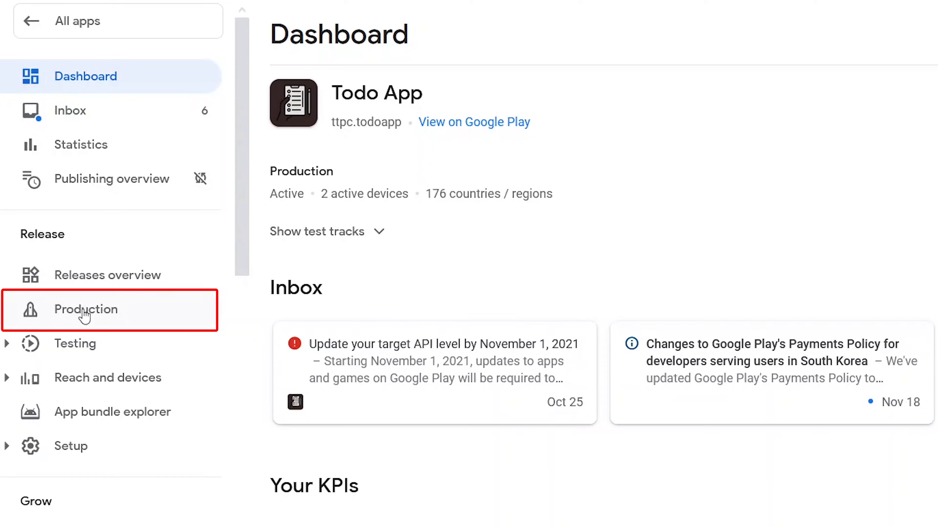
click(85, 309)
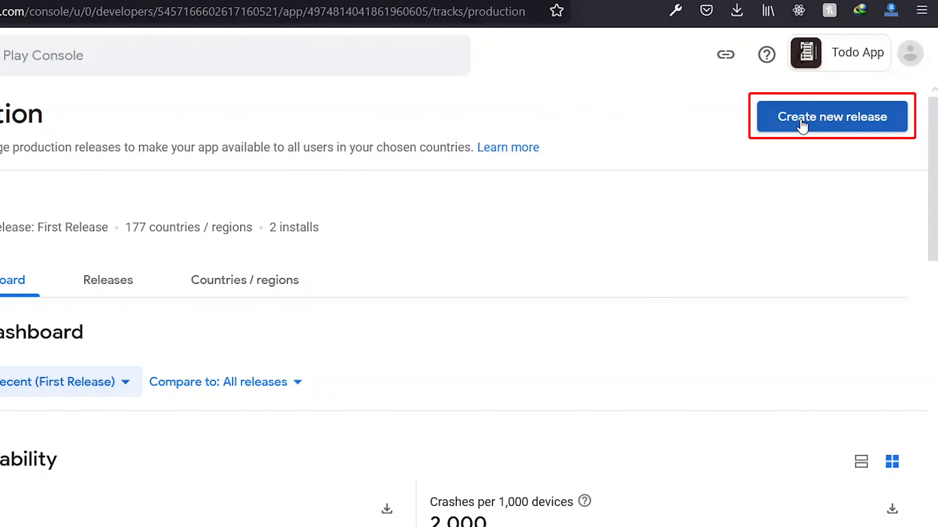
click(831, 117)
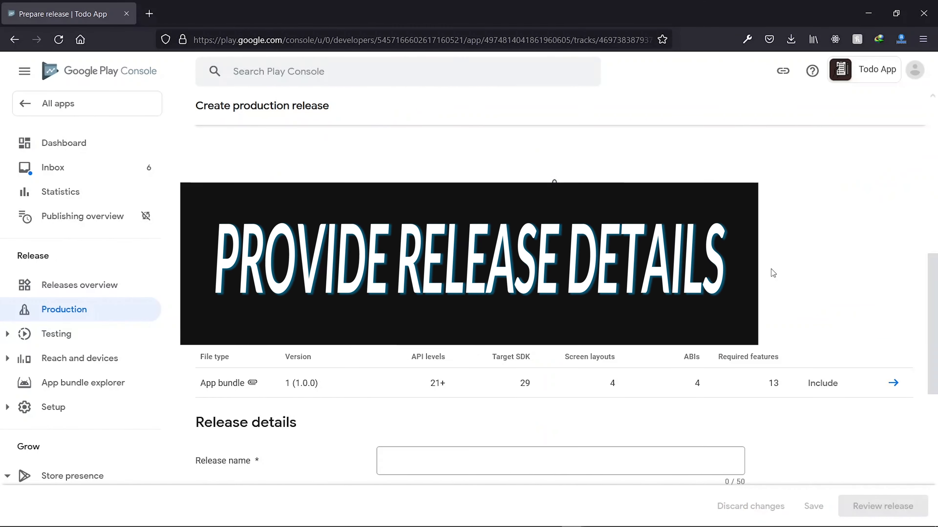
text(Second Release)
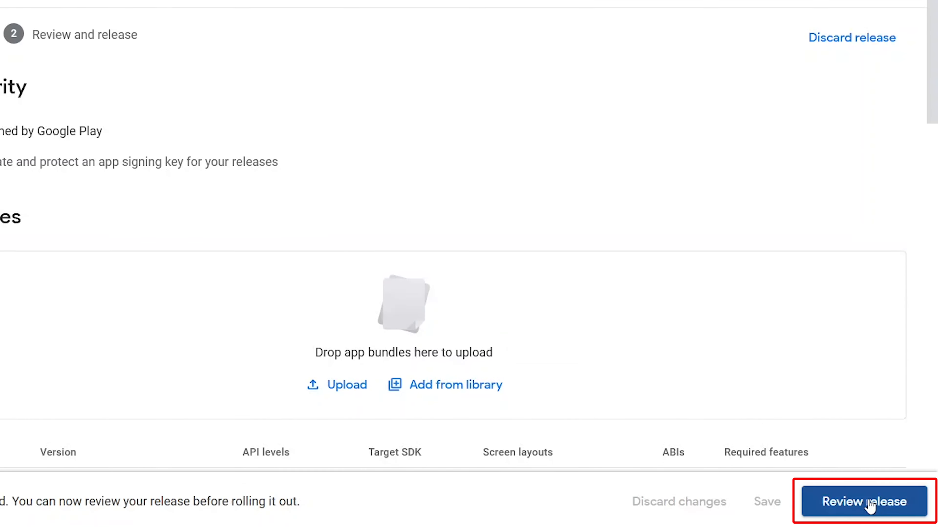
Review and roll out Second Release to all users, then expand its summary.
click(863, 501)
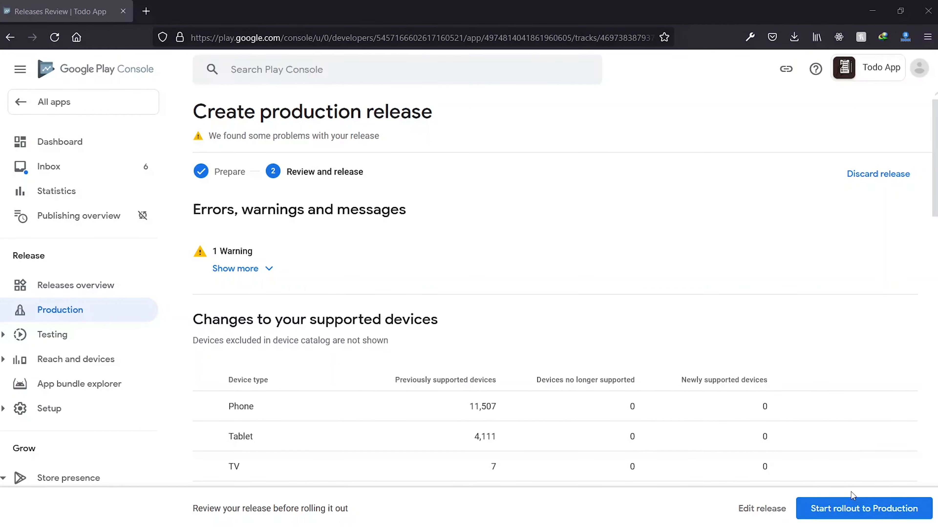
click(862, 509)
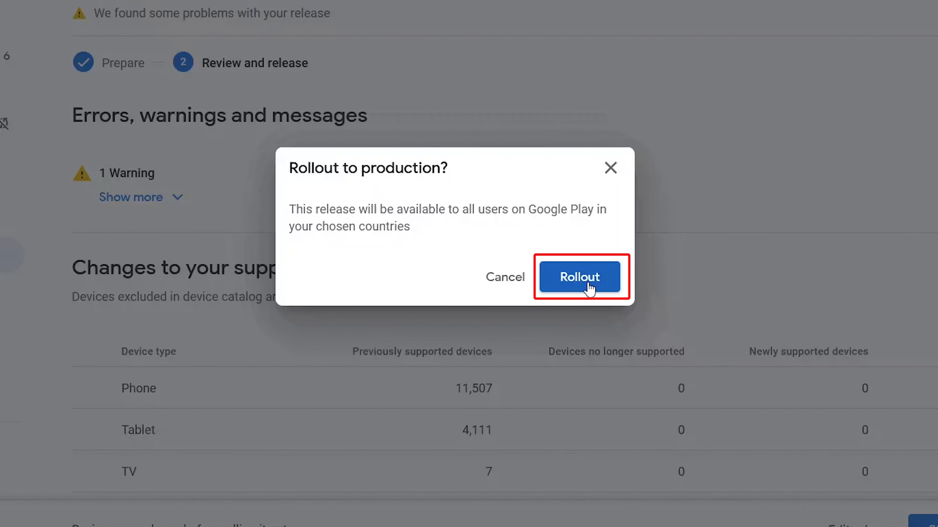
click(579, 277)
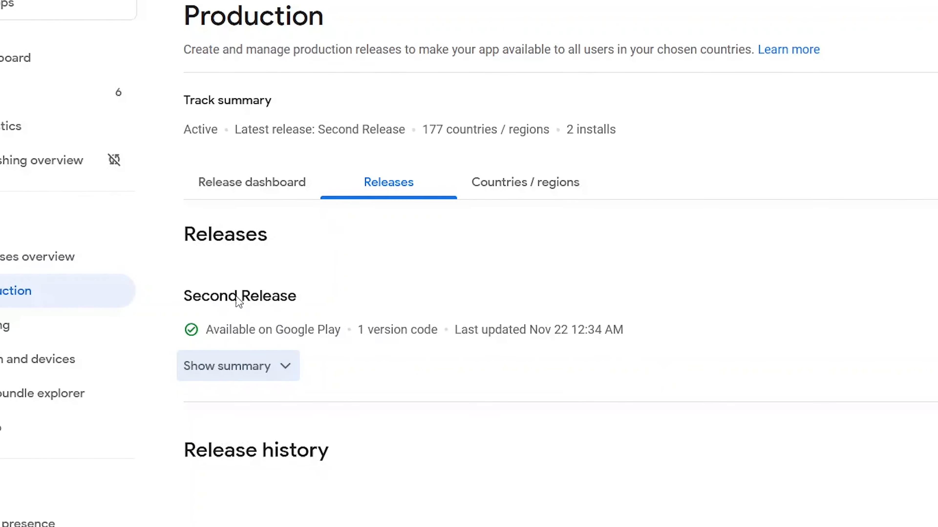
click(237, 366)
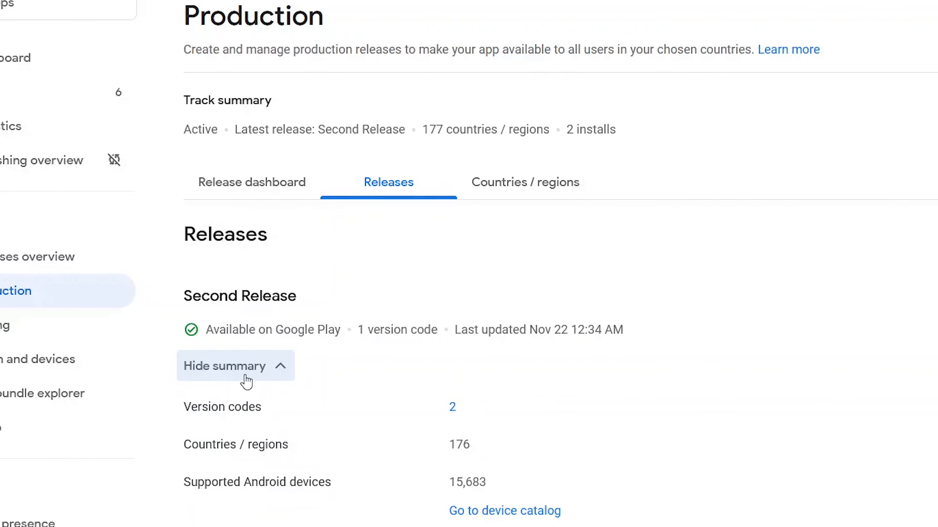